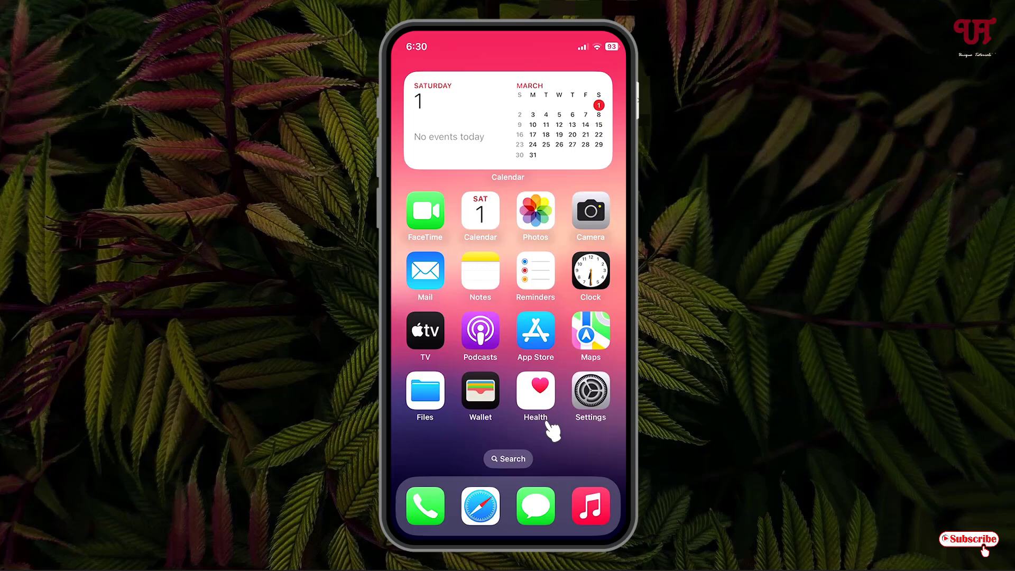
{"action": "mouse_move", "coordinate": [540, 437]}
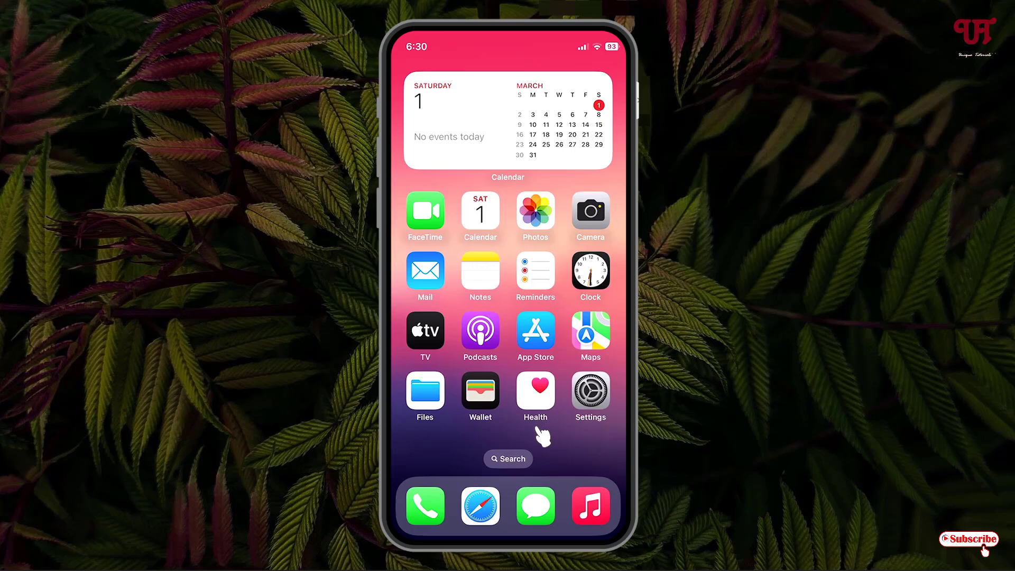
{"action": "mouse_move", "coordinate": [581, 446]}
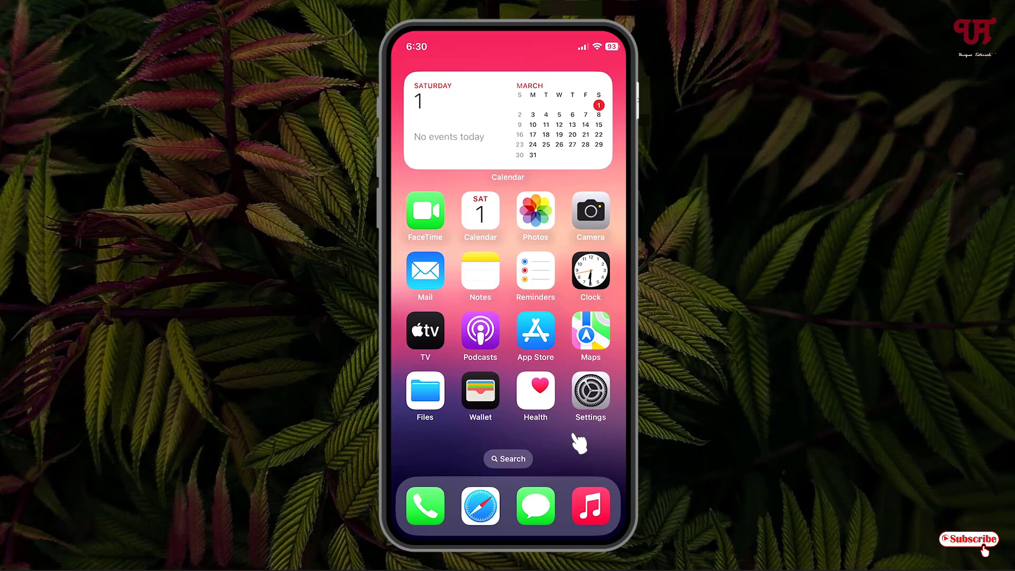
Step: Navigate through General to the Background App Refresh page listing per-app toggles
{"action": "left_click", "coordinate": [590, 396]}
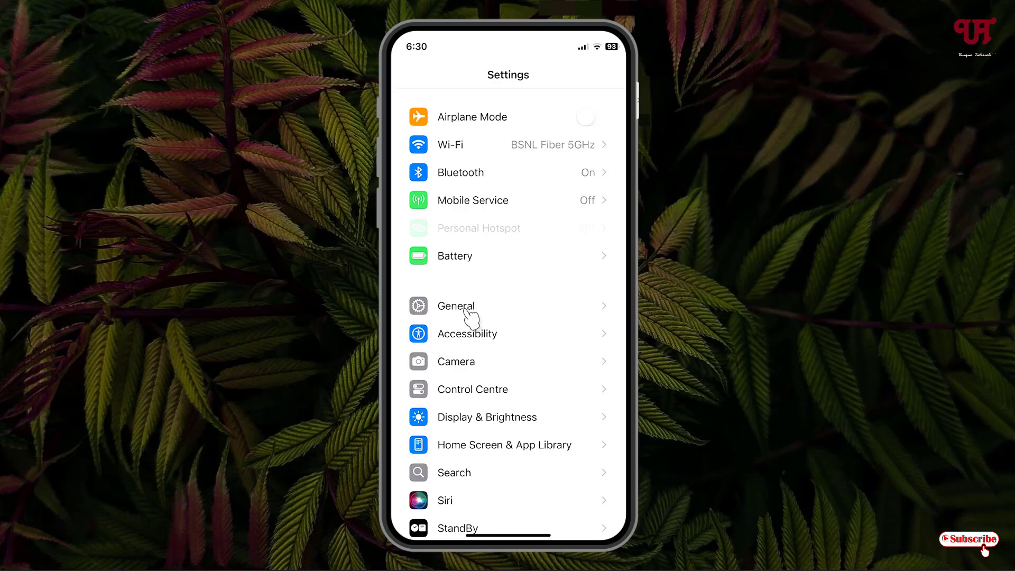
{"action": "left_click", "coordinate": [456, 306]}
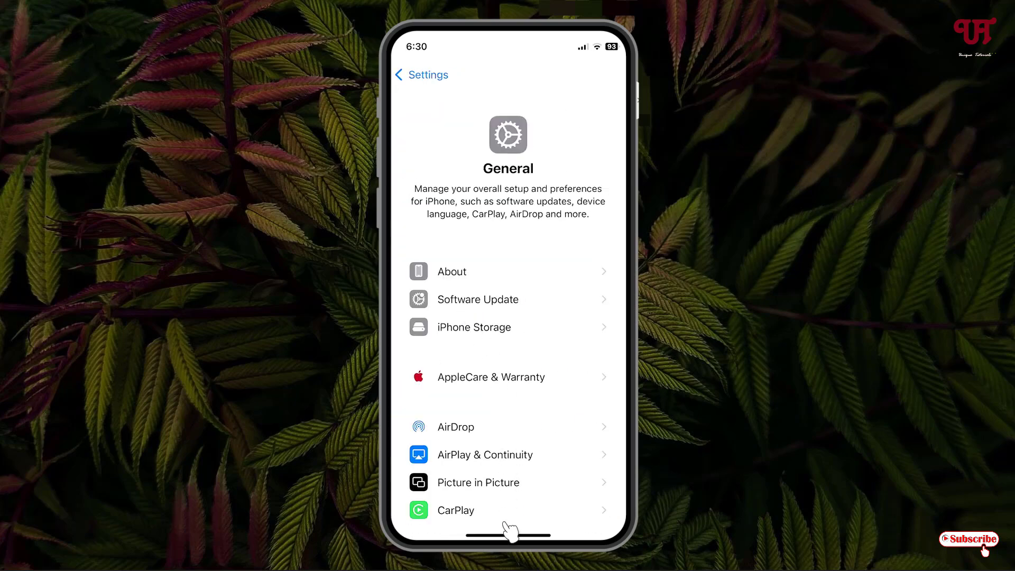
{"action": "scroll", "scroll_direction": "down", "scroll_amount": 3}
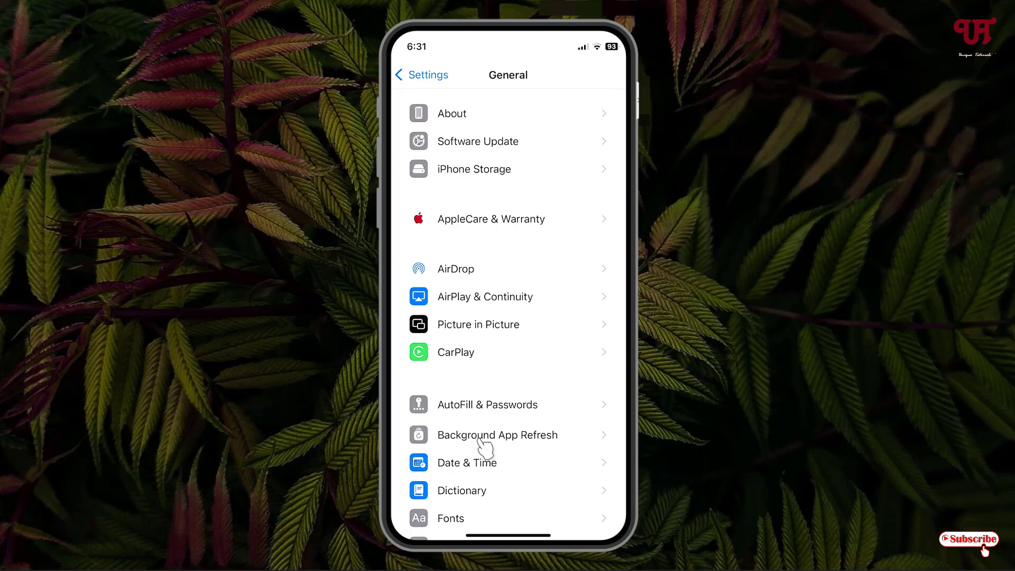
{"action": "left_click", "coordinate": [496, 435]}
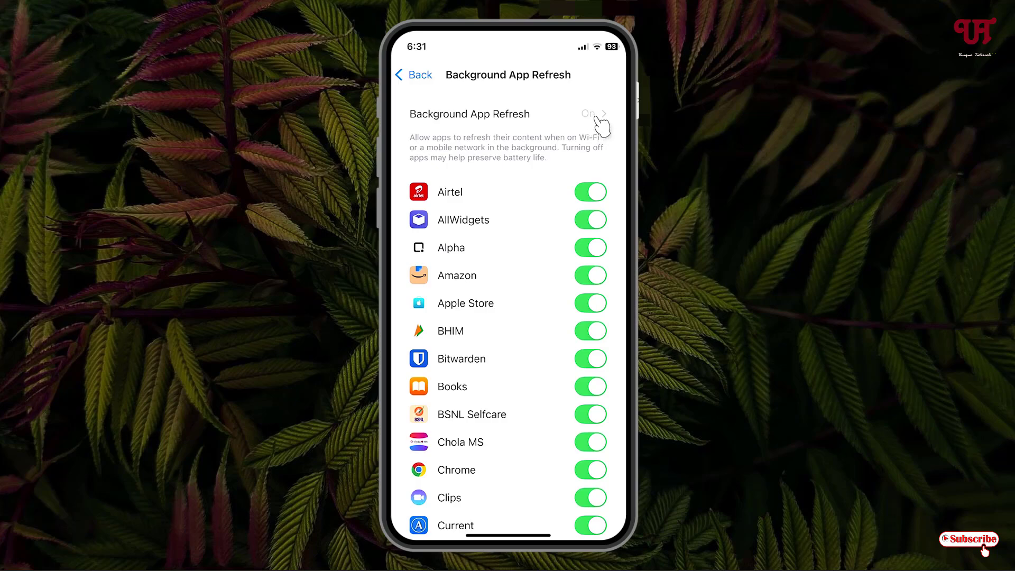
Step: Try the Off, Wi-Fi and Wi-Fi & Mobile Data choices, leaving Background App Refresh set to Off
{"action": "left_click", "coordinate": [587, 114]}
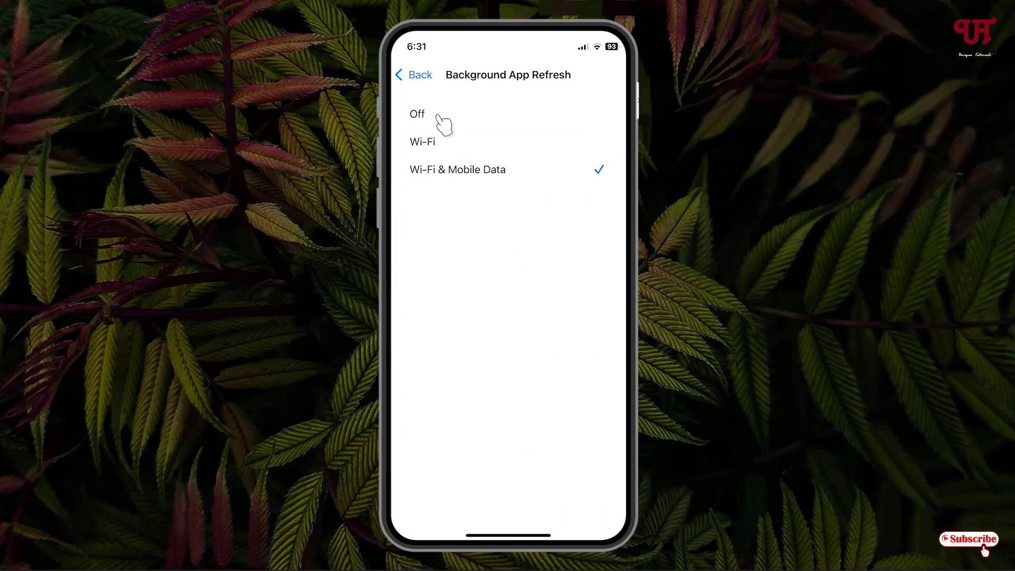
{"action": "left_click", "coordinate": [417, 114]}
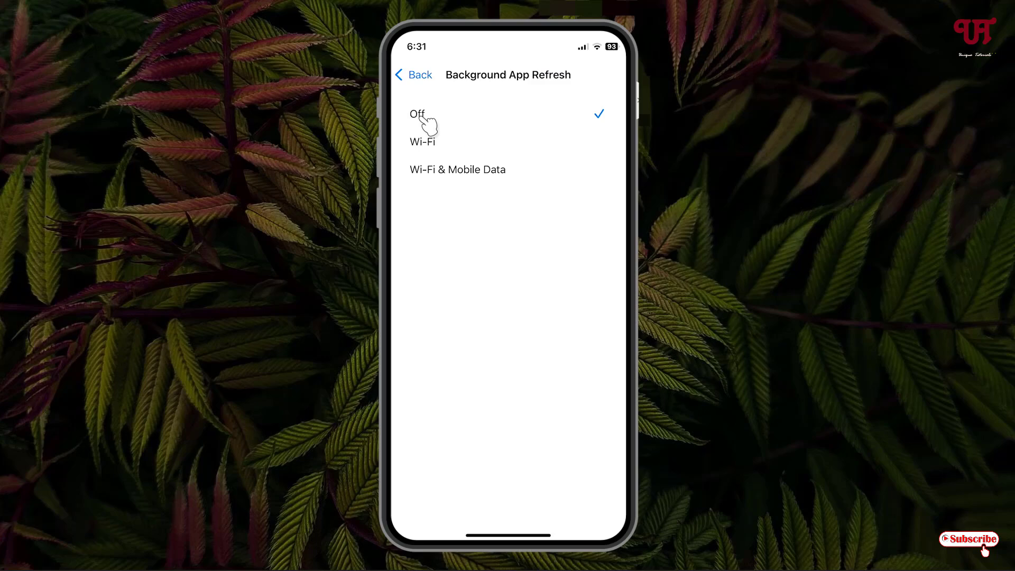
{"action": "mouse_move", "coordinate": [446, 153]}
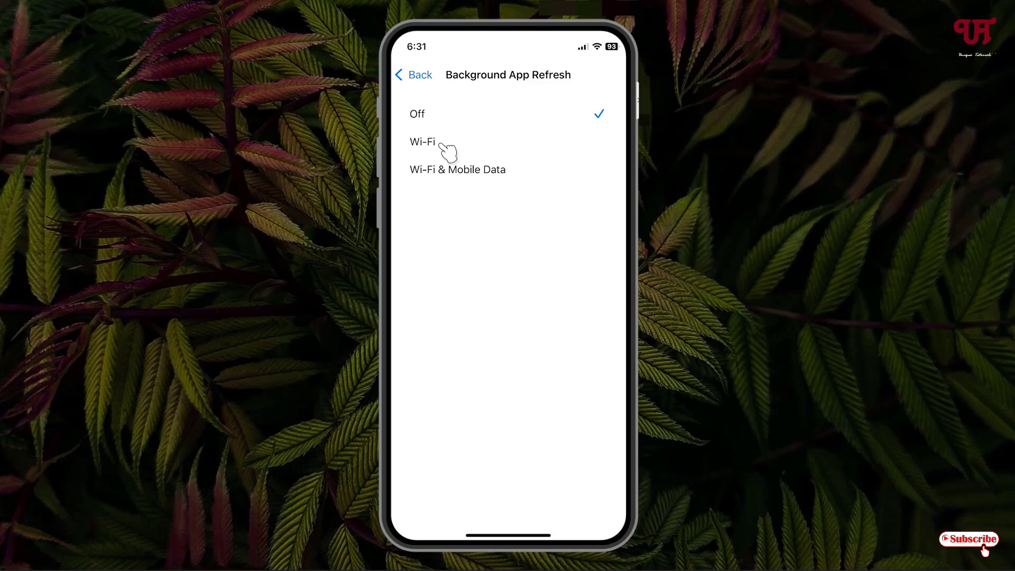
{"action": "left_click", "coordinate": [423, 142]}
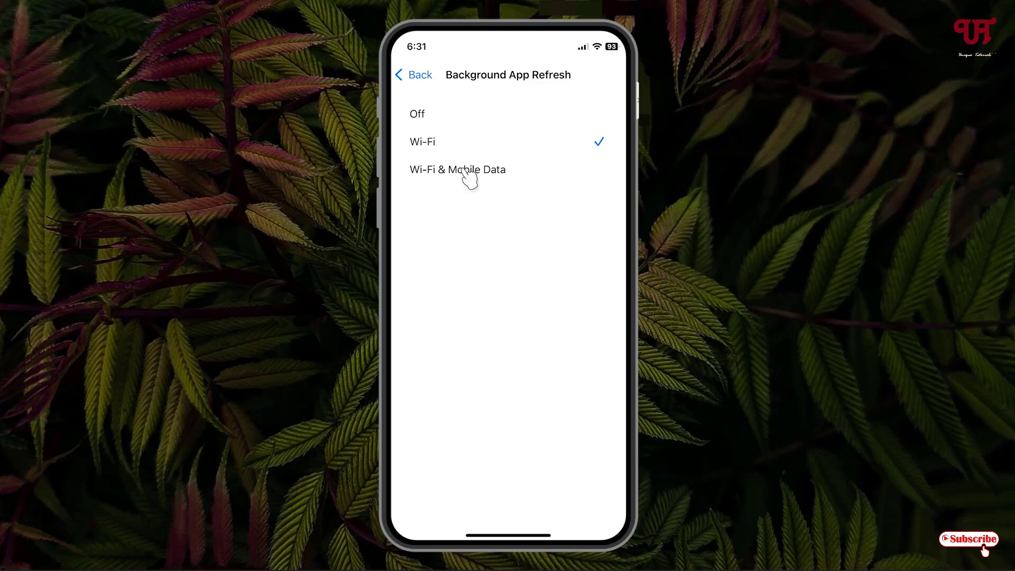
{"action": "left_click", "coordinate": [457, 169]}
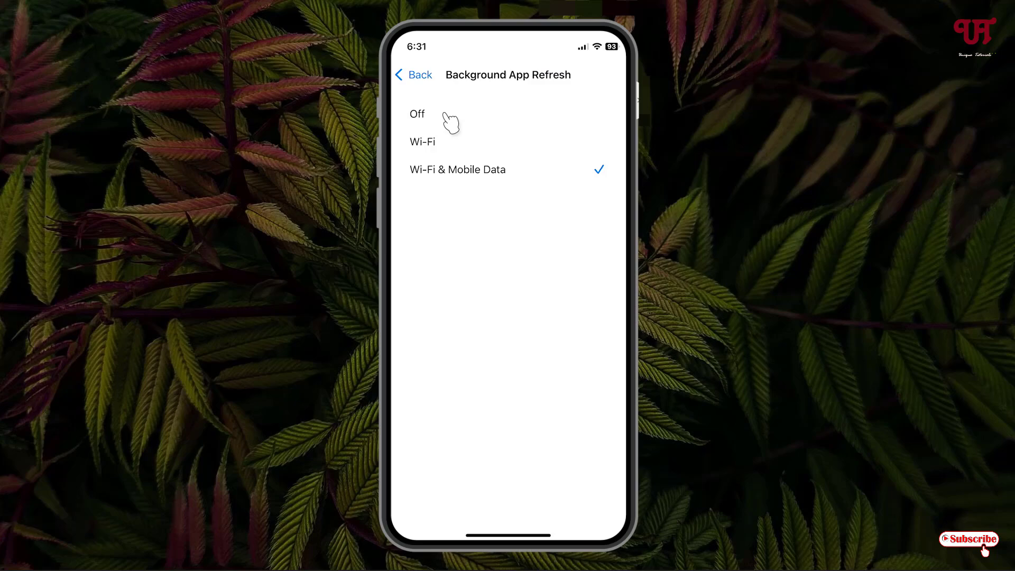
{"action": "left_click", "coordinate": [417, 114]}
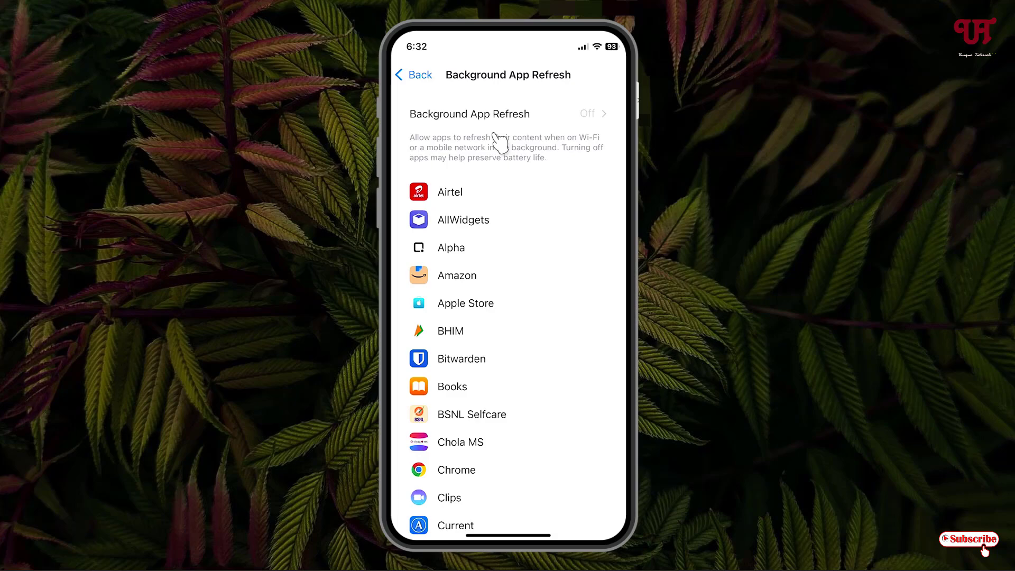
{"action": "mouse_move", "coordinate": [514, 169]}
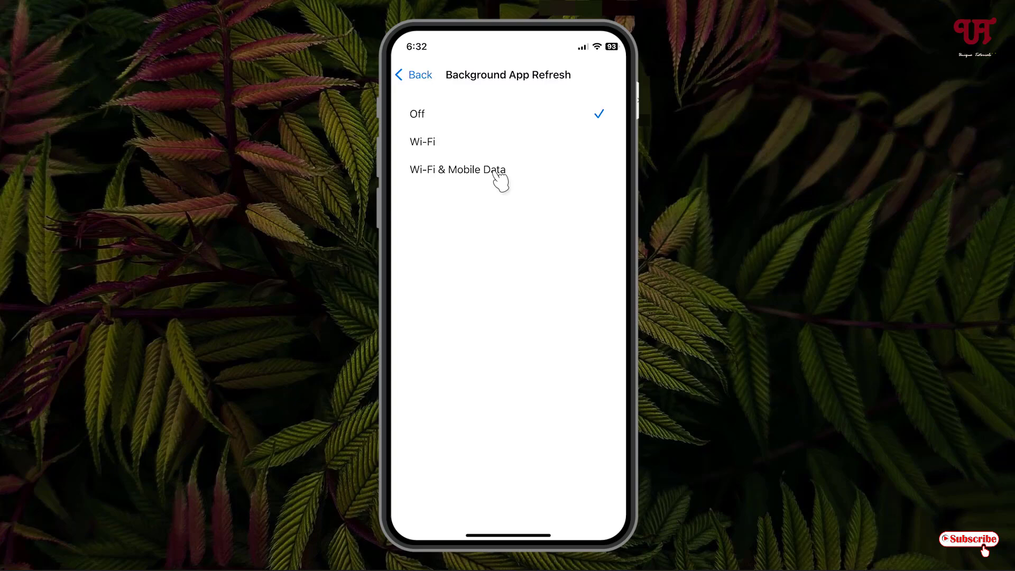
Step: Set refresh to Wi-Fi & Mobile Data, switch Amazon's toggle off, and return Home
{"action": "left_click", "coordinate": [457, 169]}
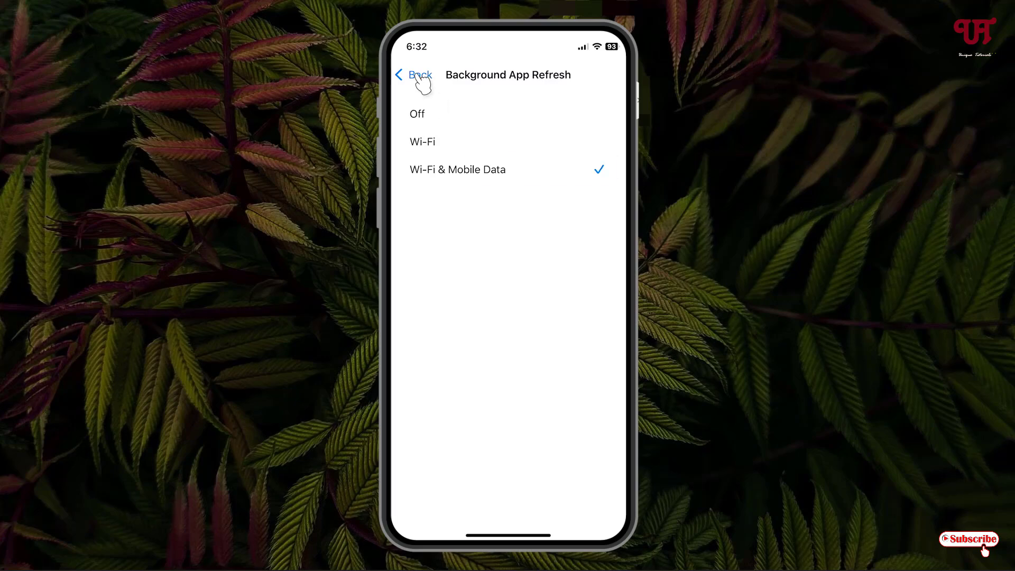
{"action": "left_click", "coordinate": [413, 74]}
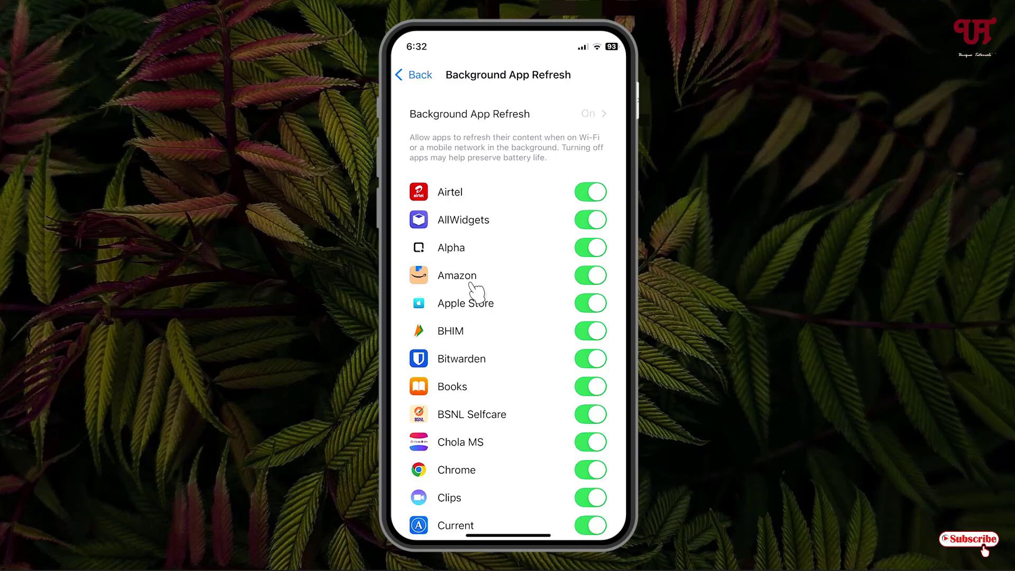
{"action": "mouse_move", "coordinate": [520, 294]}
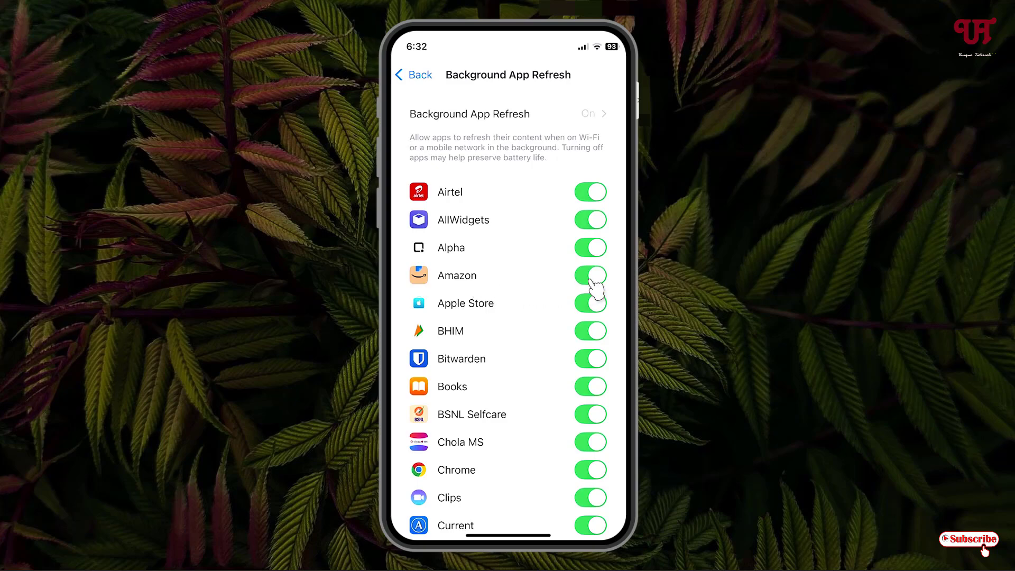
{"action": "left_click", "coordinate": [590, 274]}
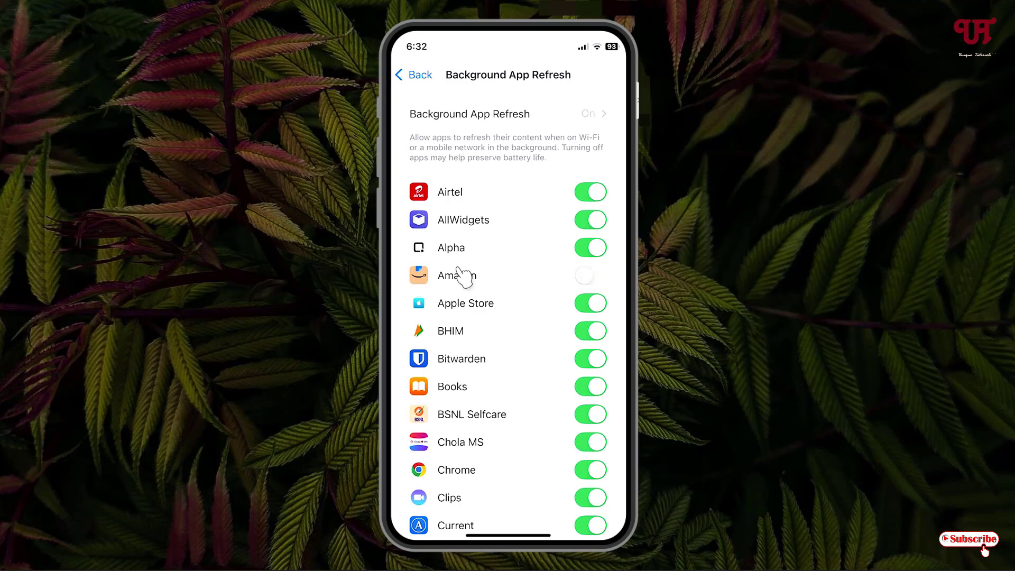
{"action": "mouse_move", "coordinate": [470, 285]}
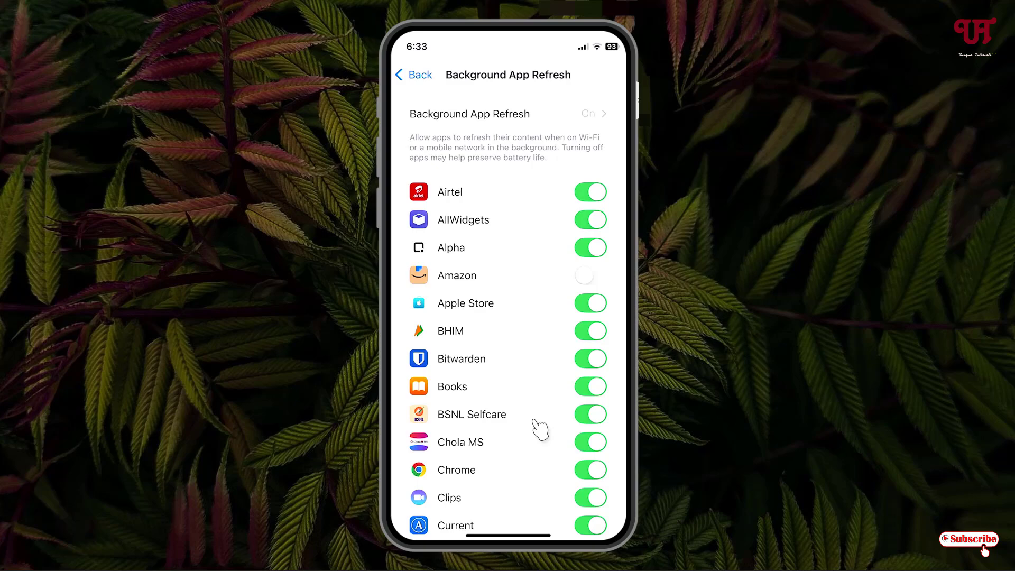
{"action": "left_click", "coordinate": [590, 275]}
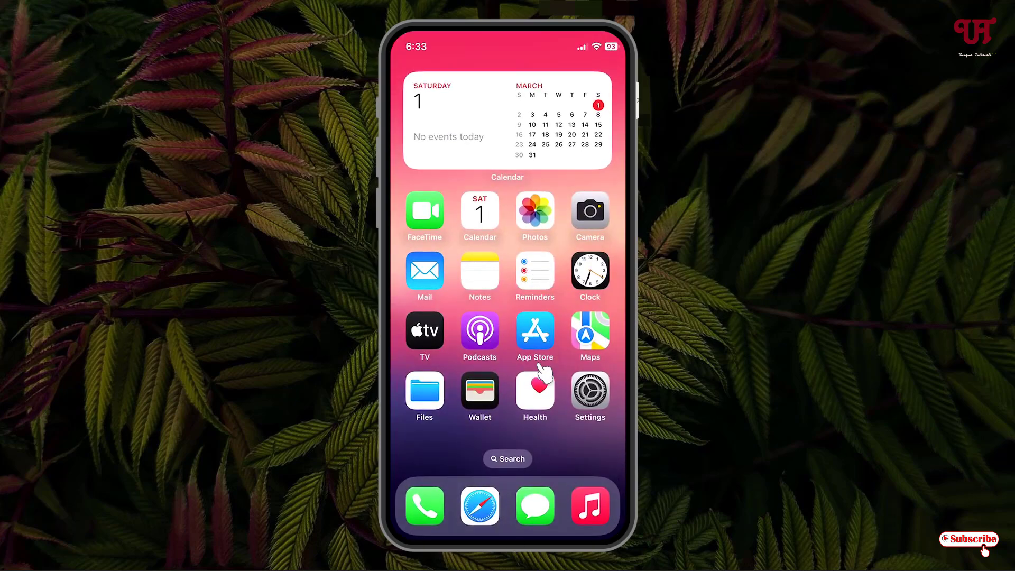
{"action": "mouse_move", "coordinate": [546, 419]}
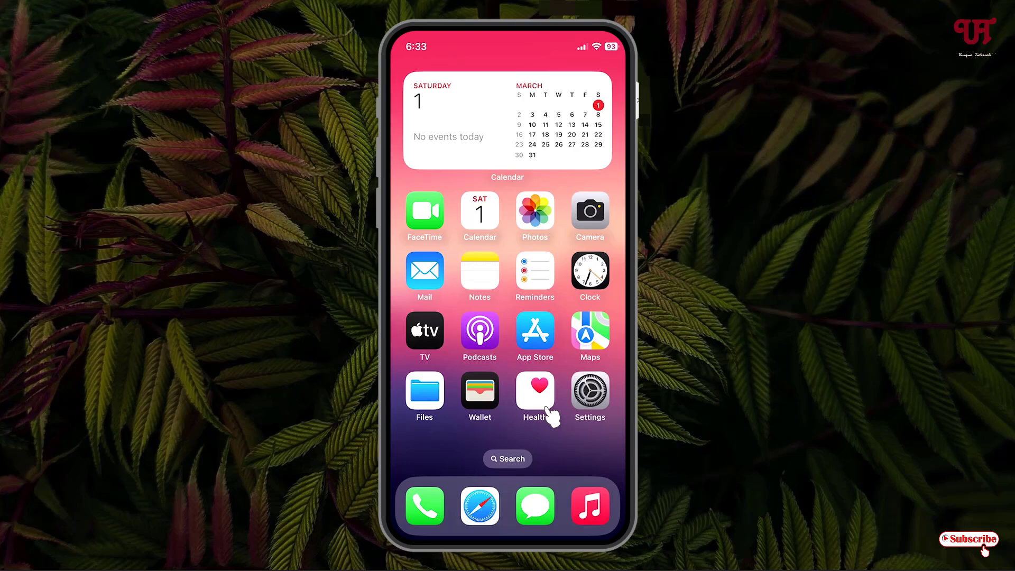
{"action": "mouse_move", "coordinate": [558, 448]}
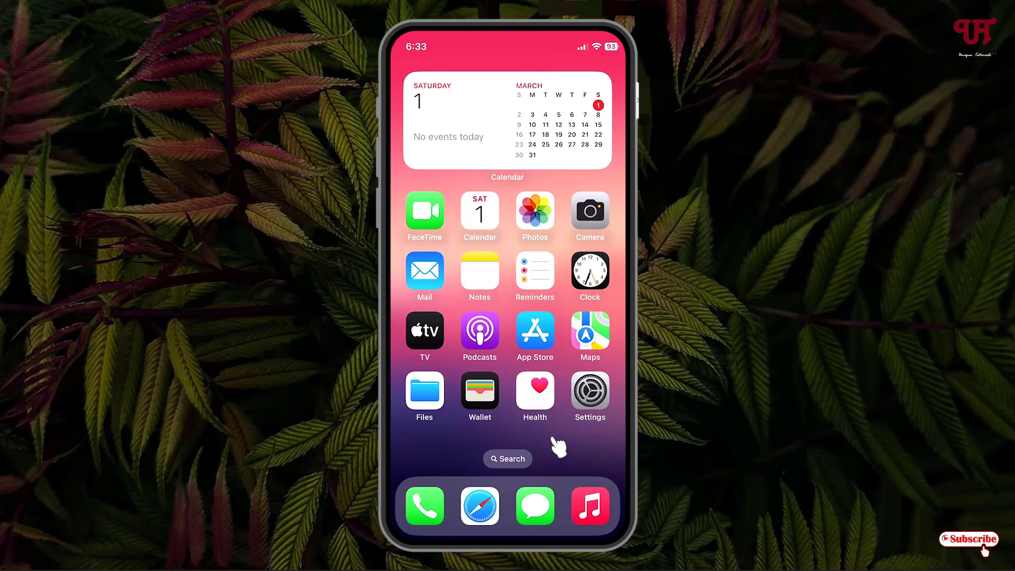